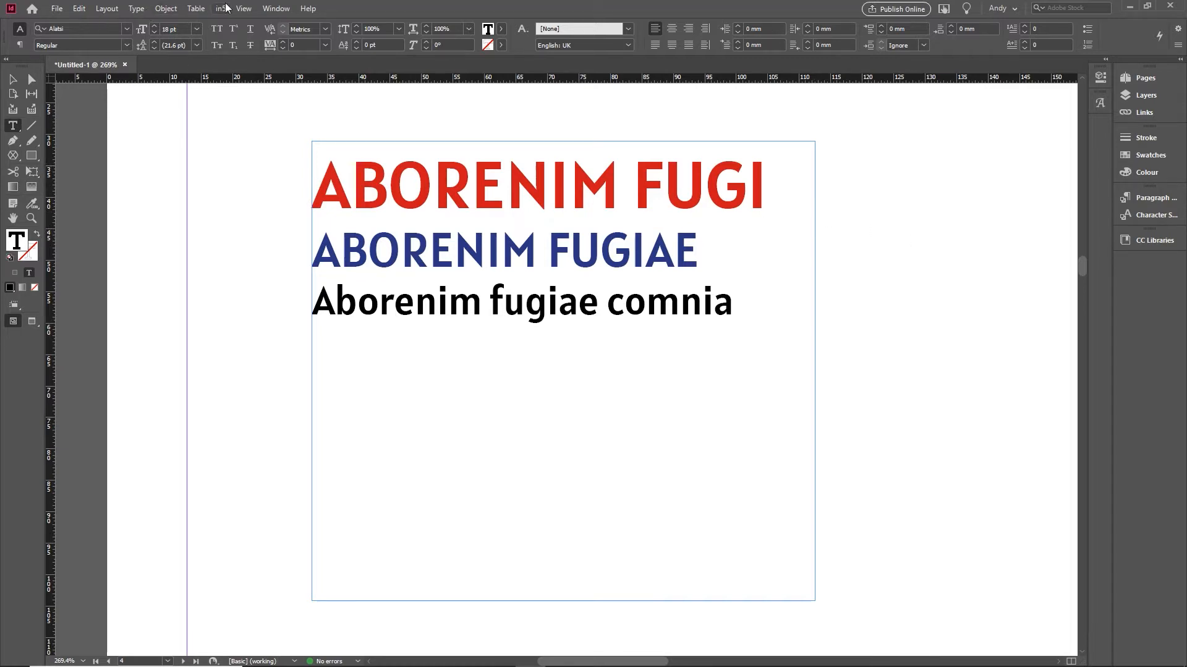
Browse the in5 and File menus, then show the Paragraph Styles panel
left_click(222, 9)
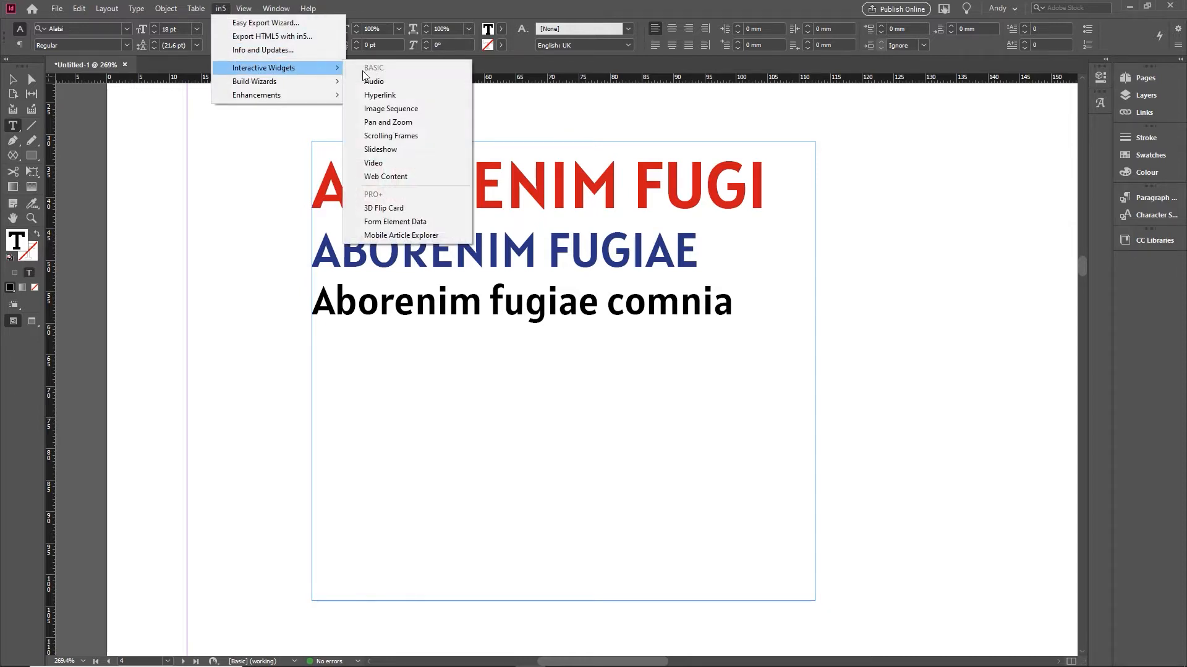
mouse_move(373, 81)
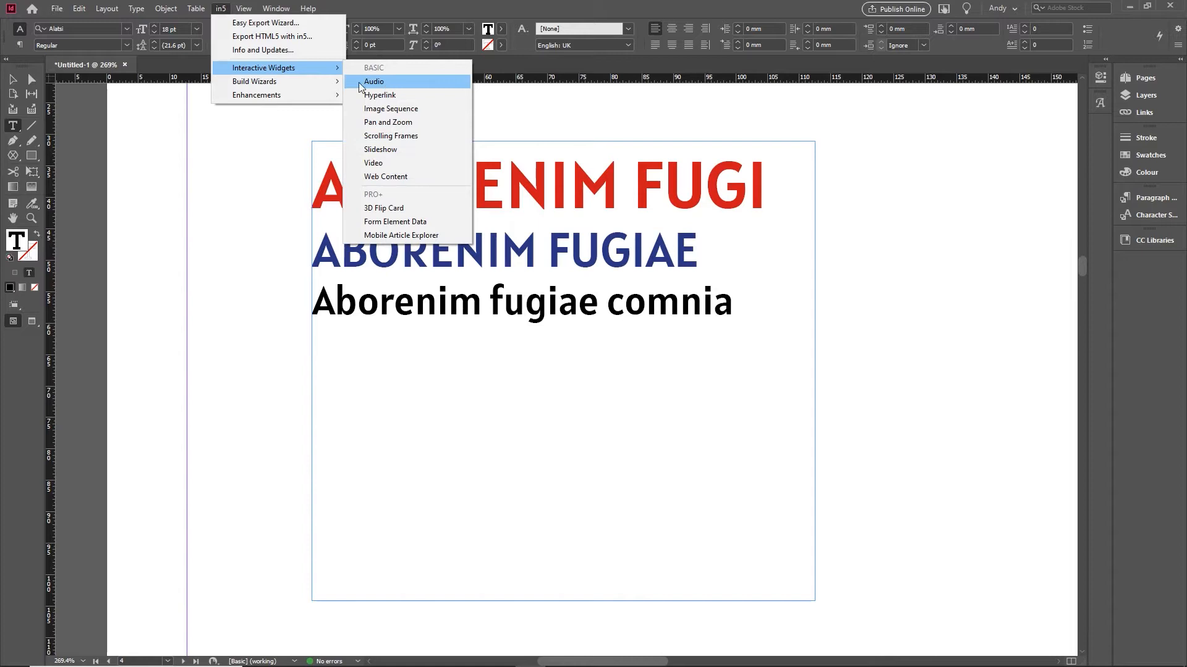
mouse_move(254, 82)
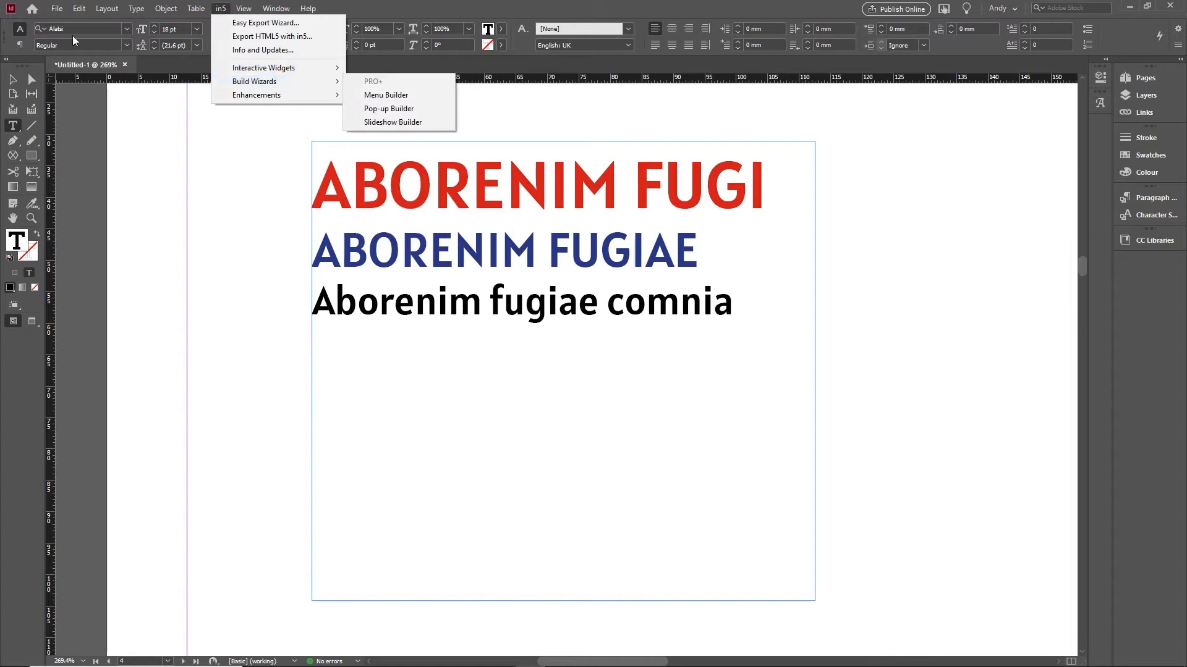
left_click(56, 9)
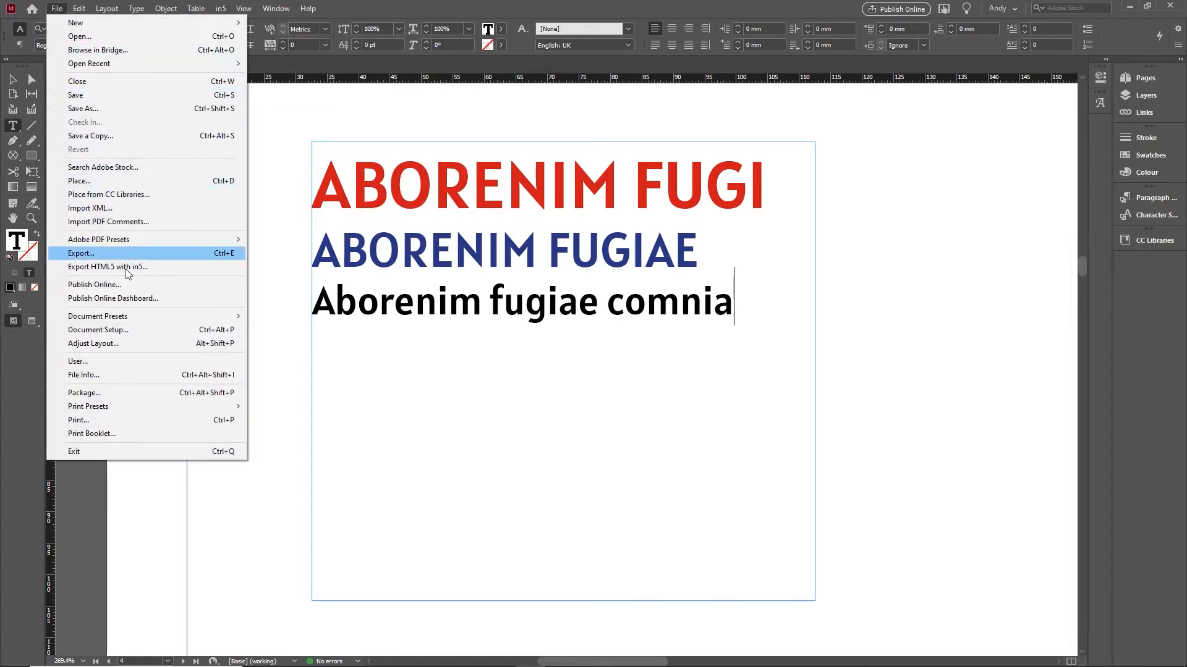
mouse_move(127, 271)
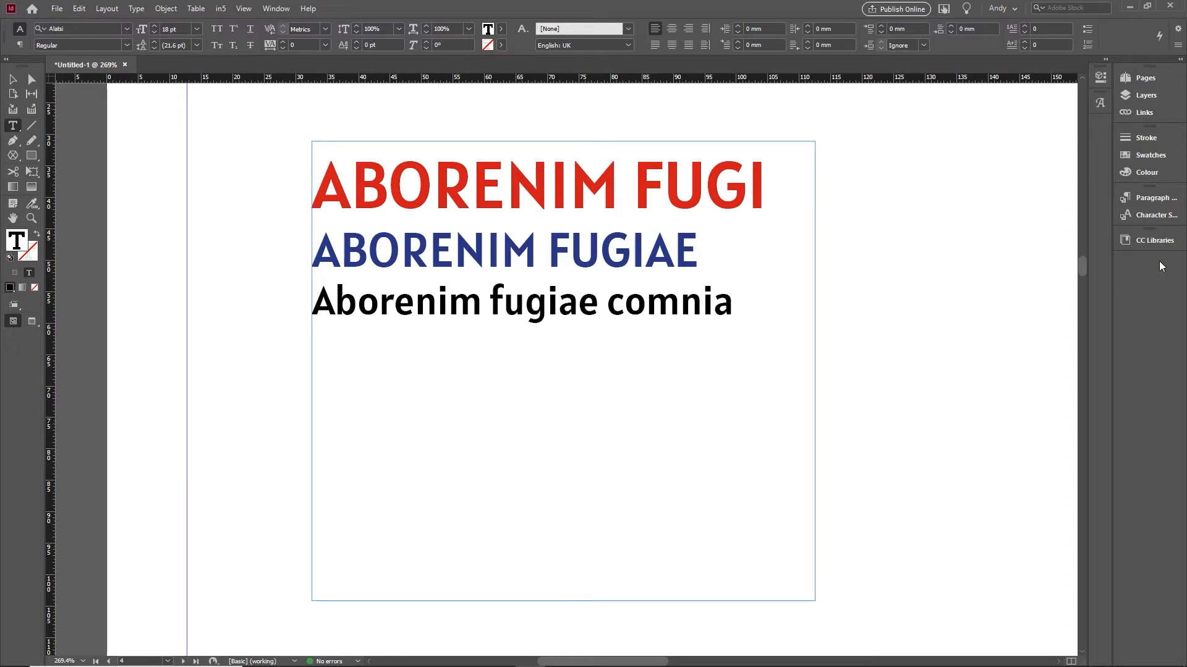
left_click(1147, 198)
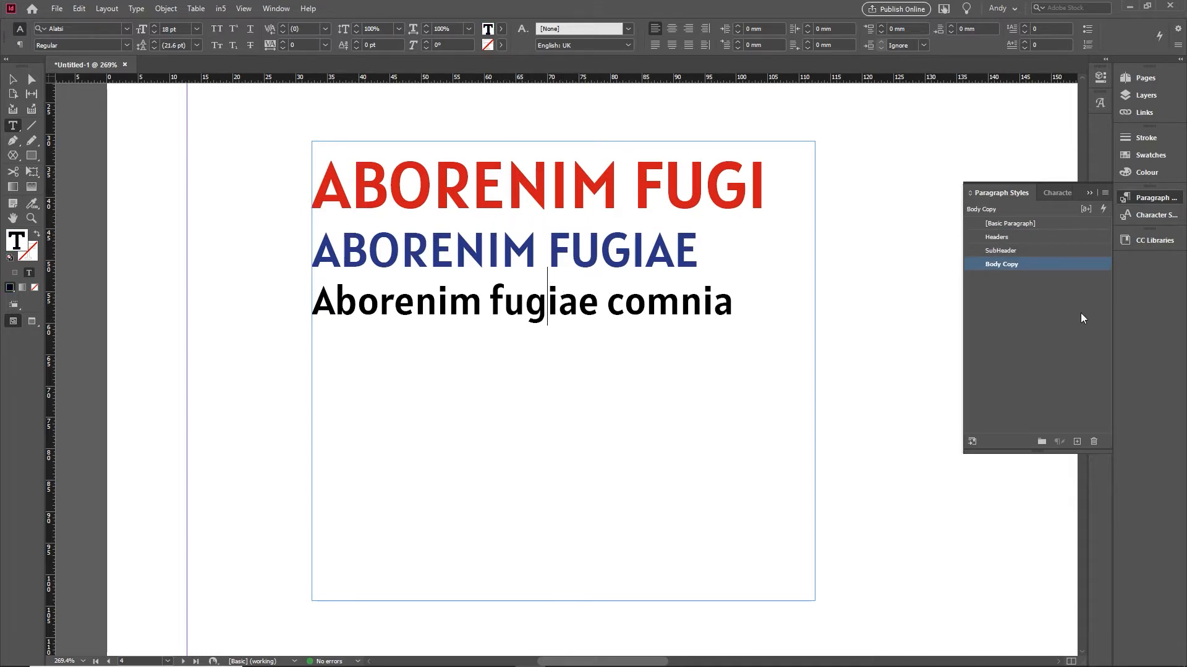
mouse_move(1027, 274)
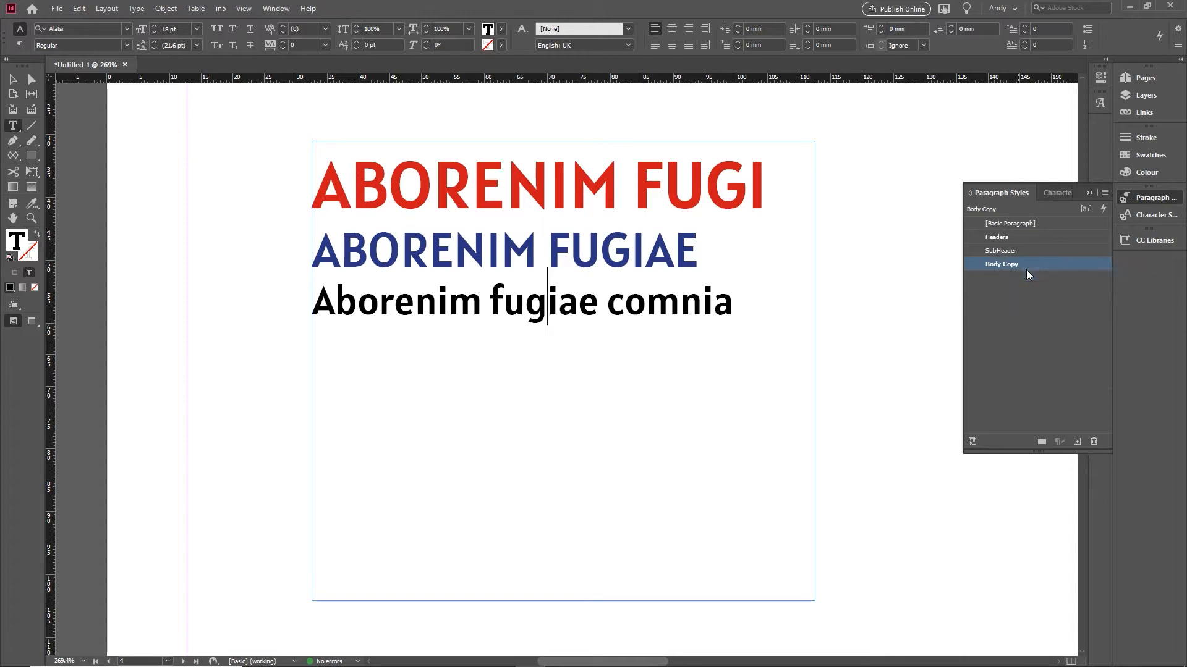
Tag the Body Copy paragraph style as p in its Export Tagging settings
double_click(1000, 264)
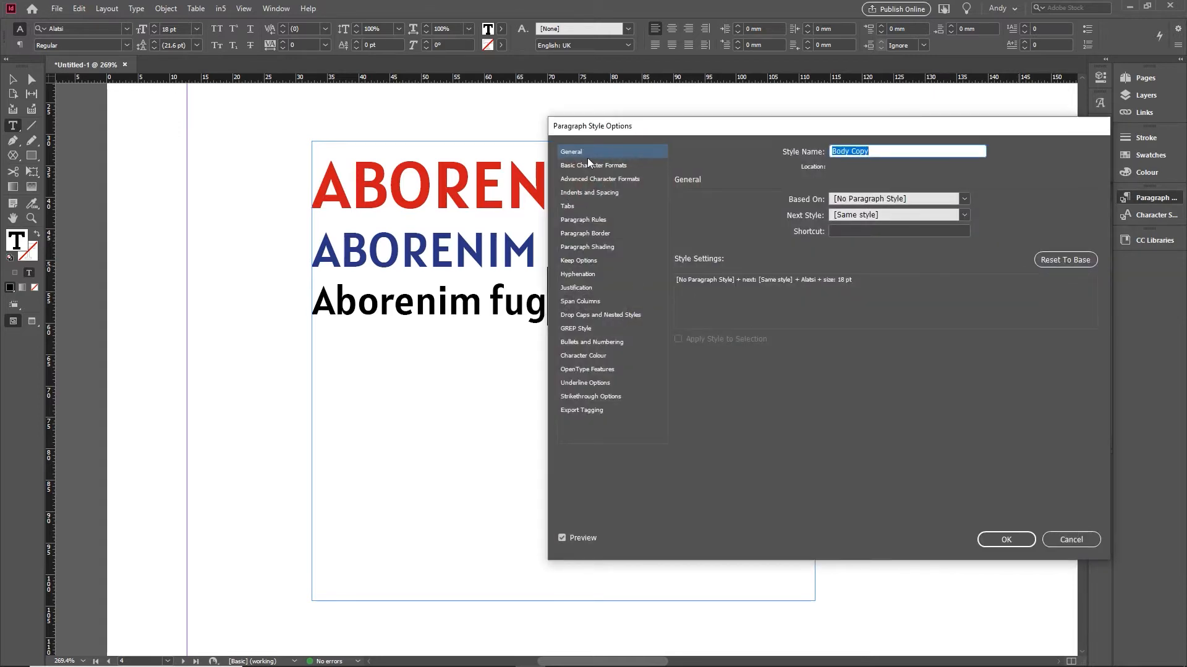
left_click(581, 409)
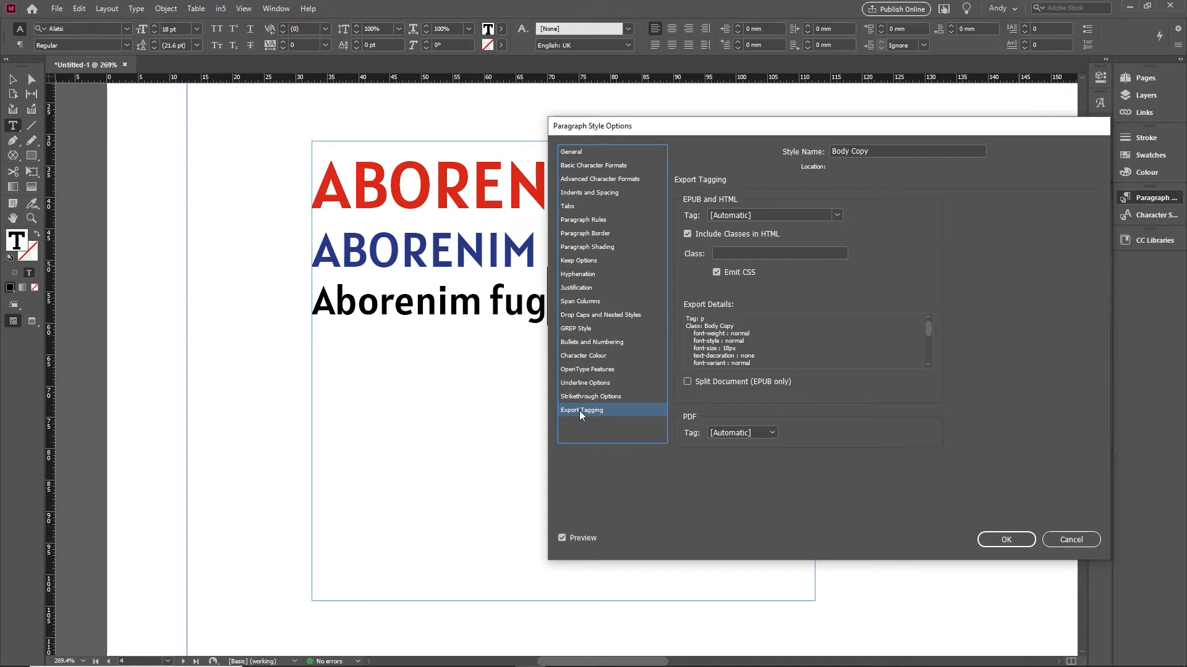
mouse_move(582, 406)
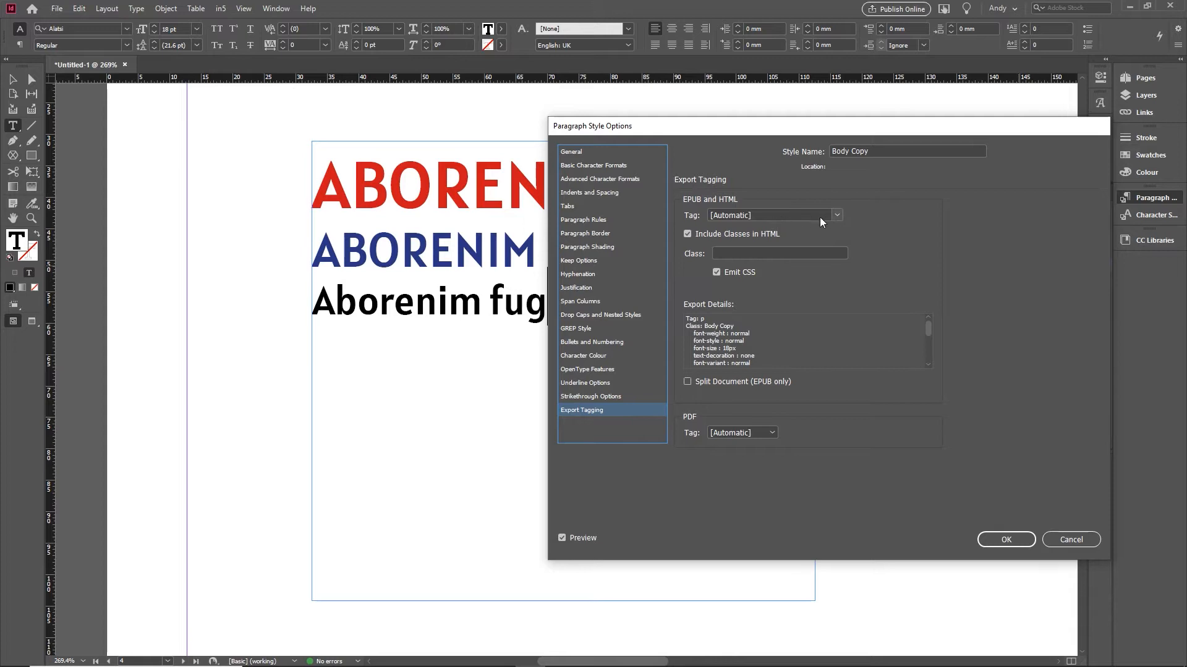
left_click(836, 215)
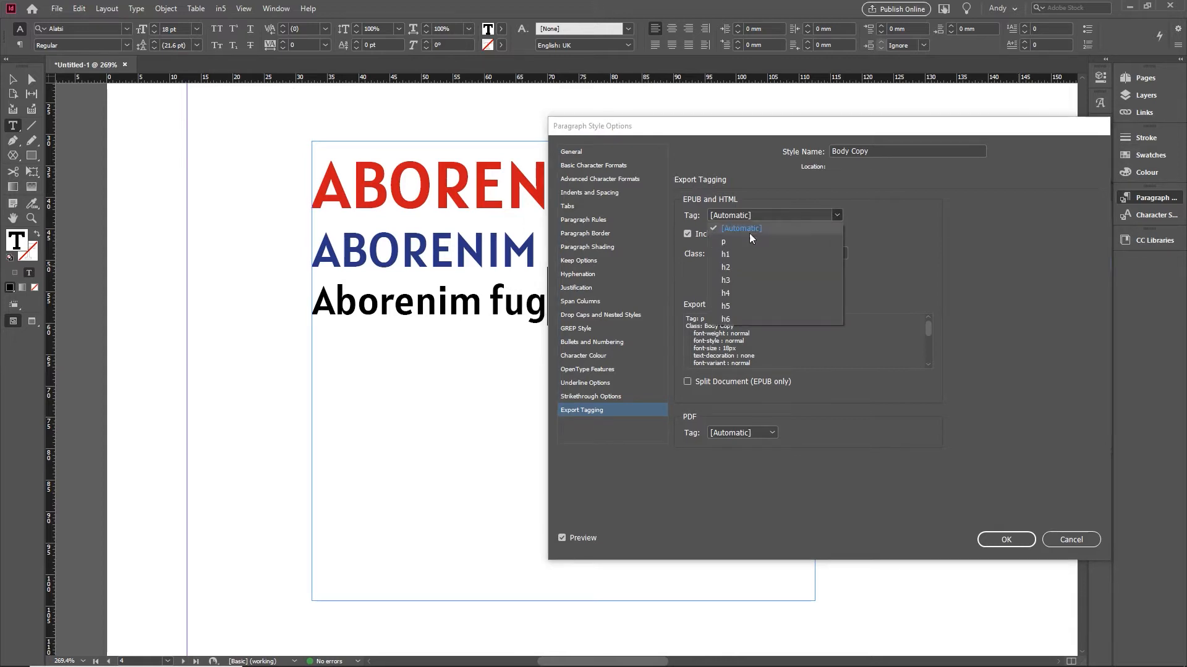
mouse_move(738, 246)
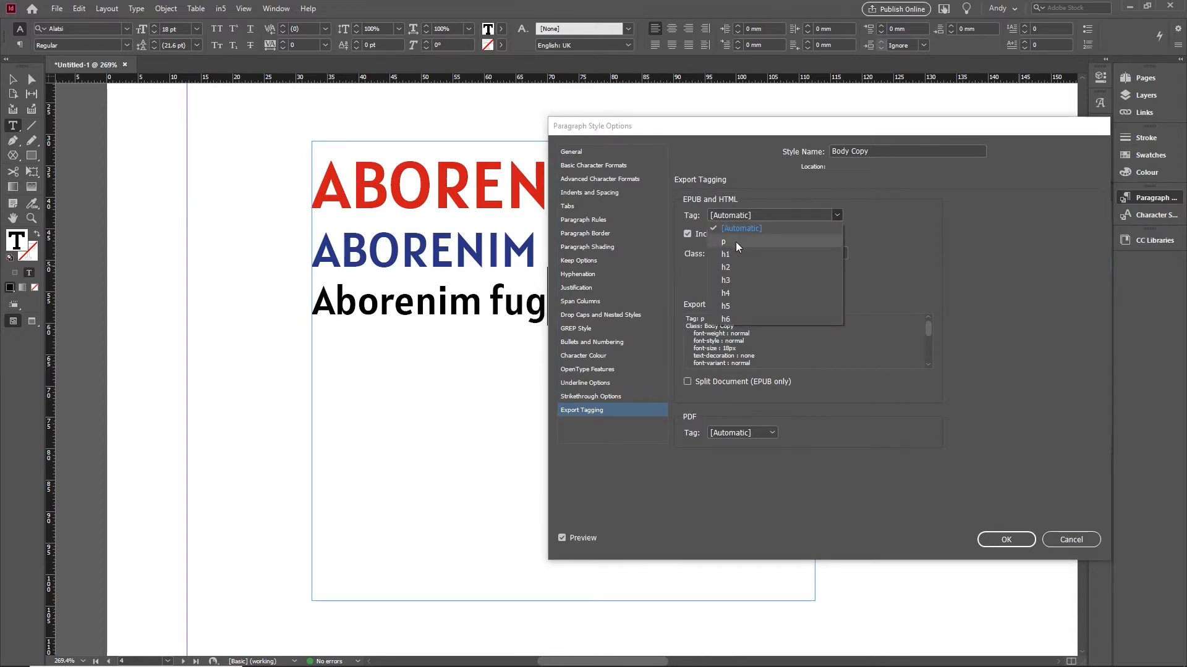
left_click(723, 241)
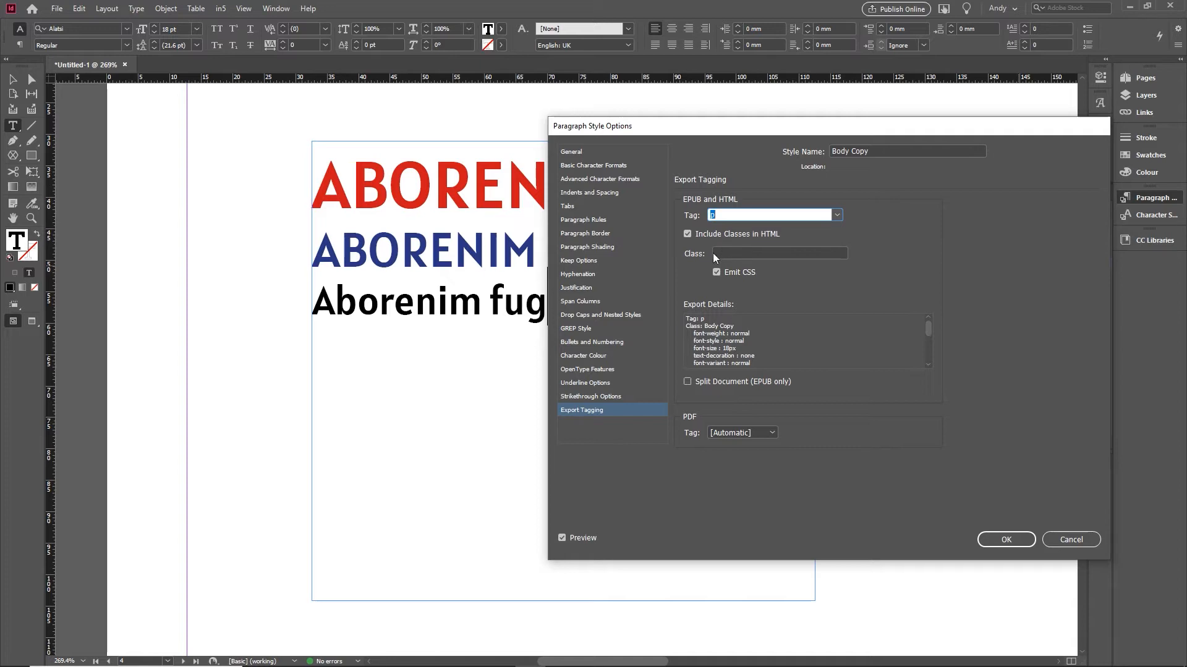
mouse_move(730, 254)
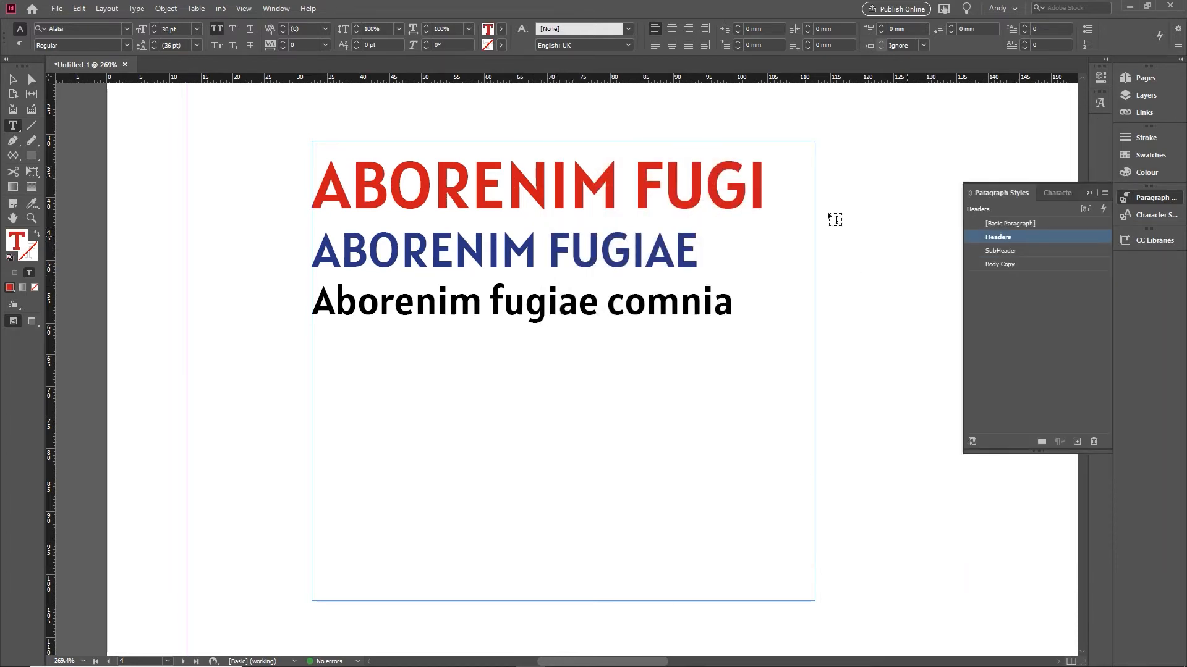
Tag the Headers paragraph style as h1 for export and confirm
double_click(997, 238)
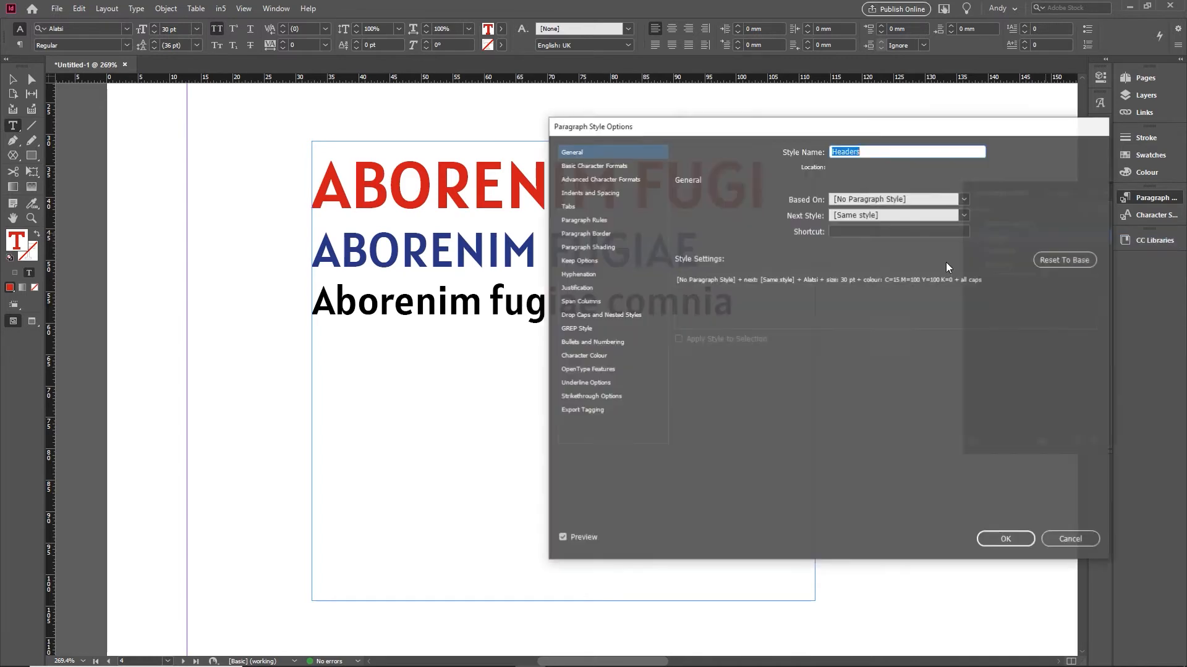
left_click(582, 409)
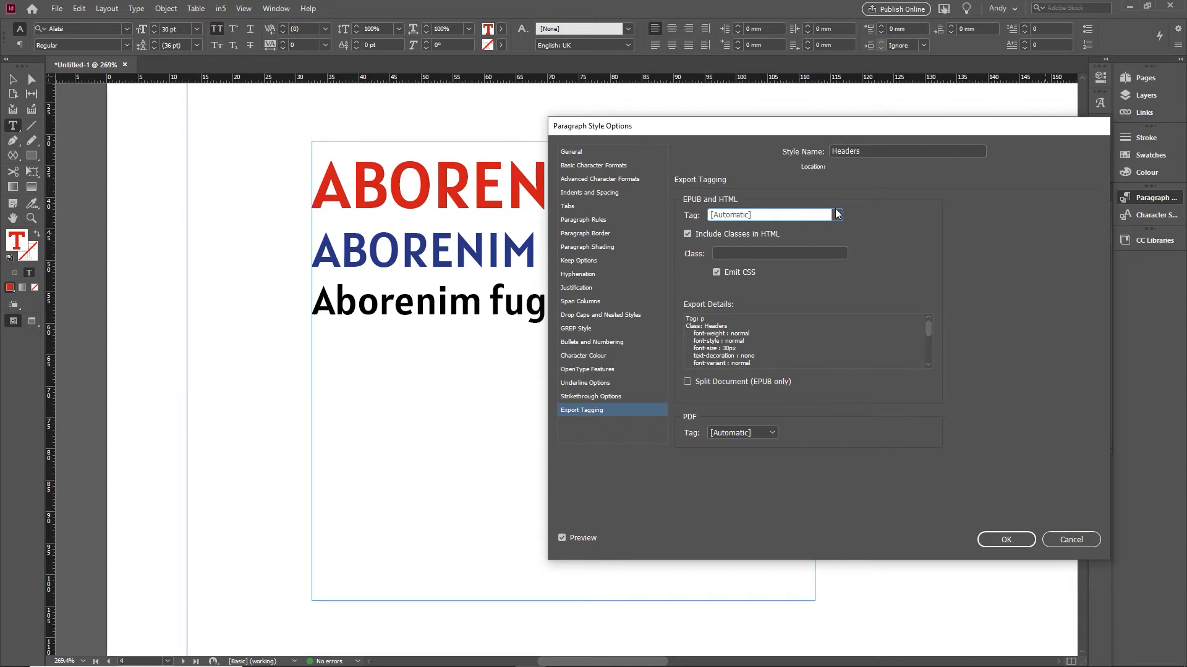
left_click(837, 215)
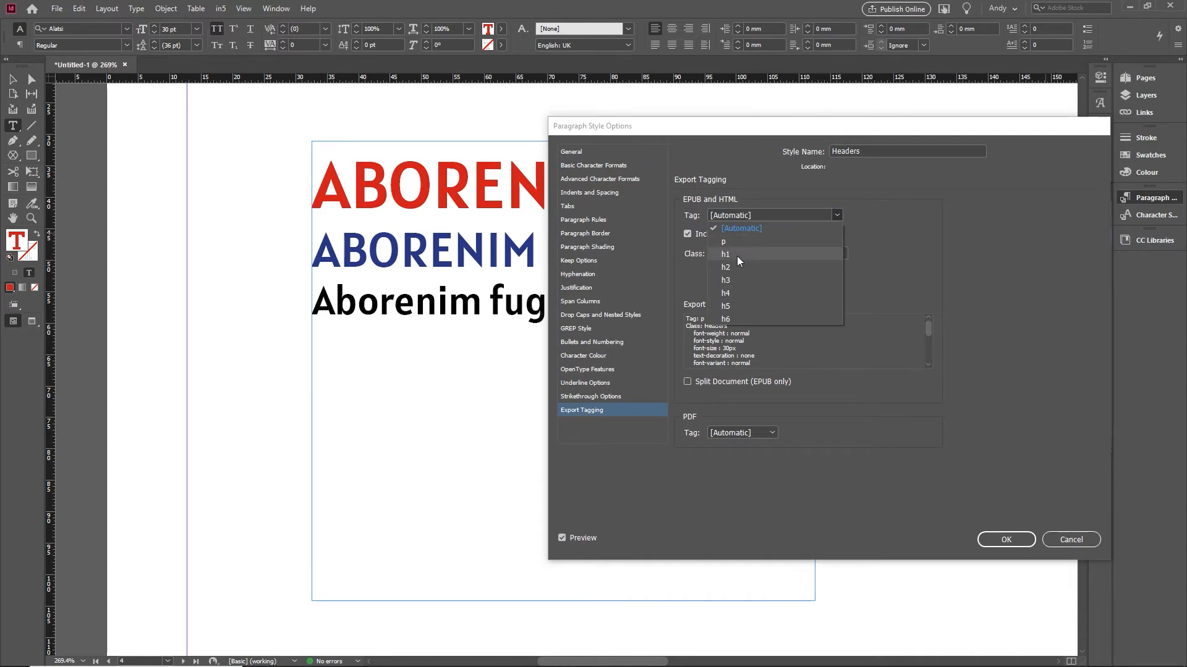
left_click(725, 253)
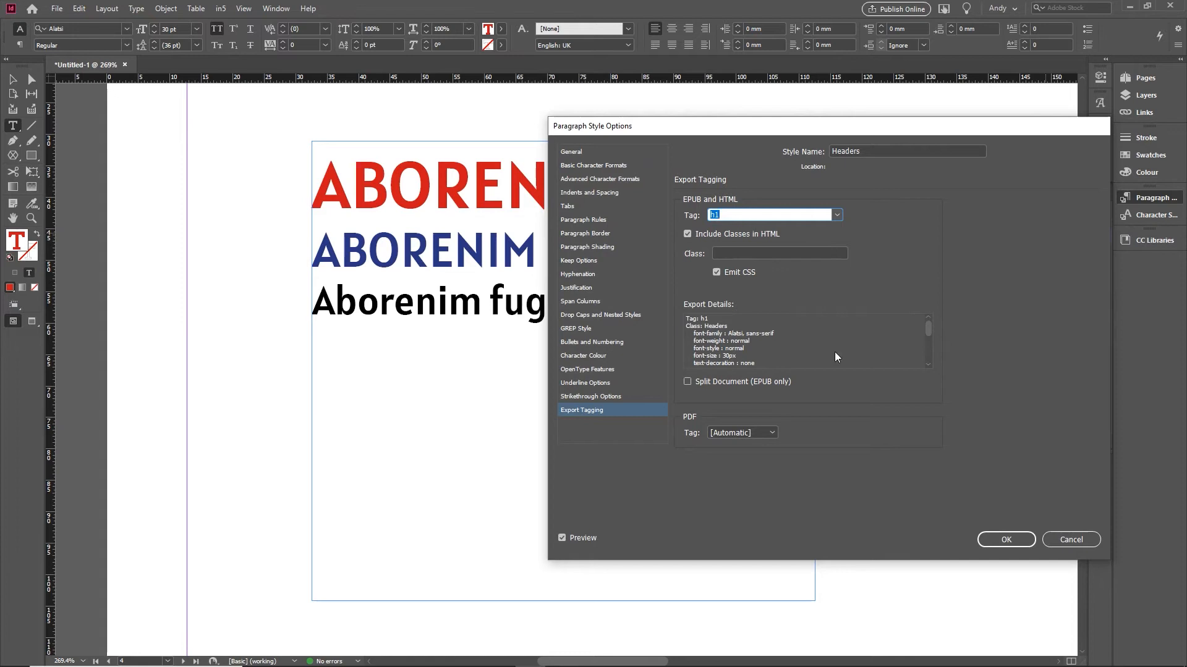
left_click(1005, 540)
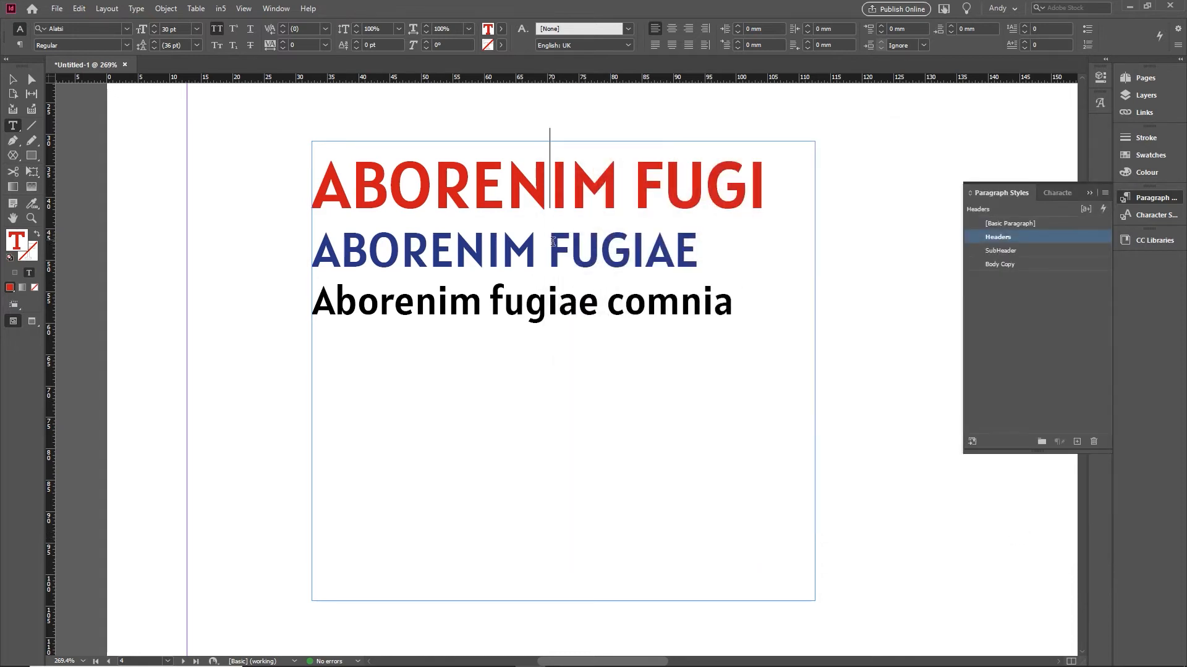
Tag the SubHeader paragraph style as h2 for export and confirm
right_click(1000, 251)
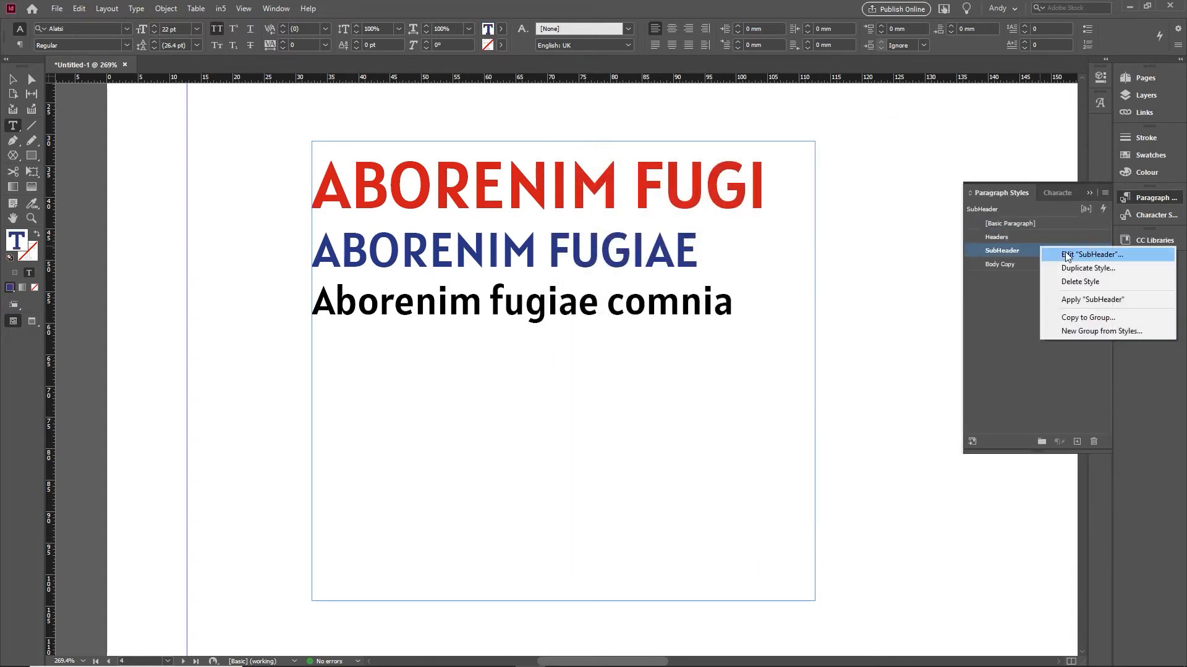
left_click(1088, 255)
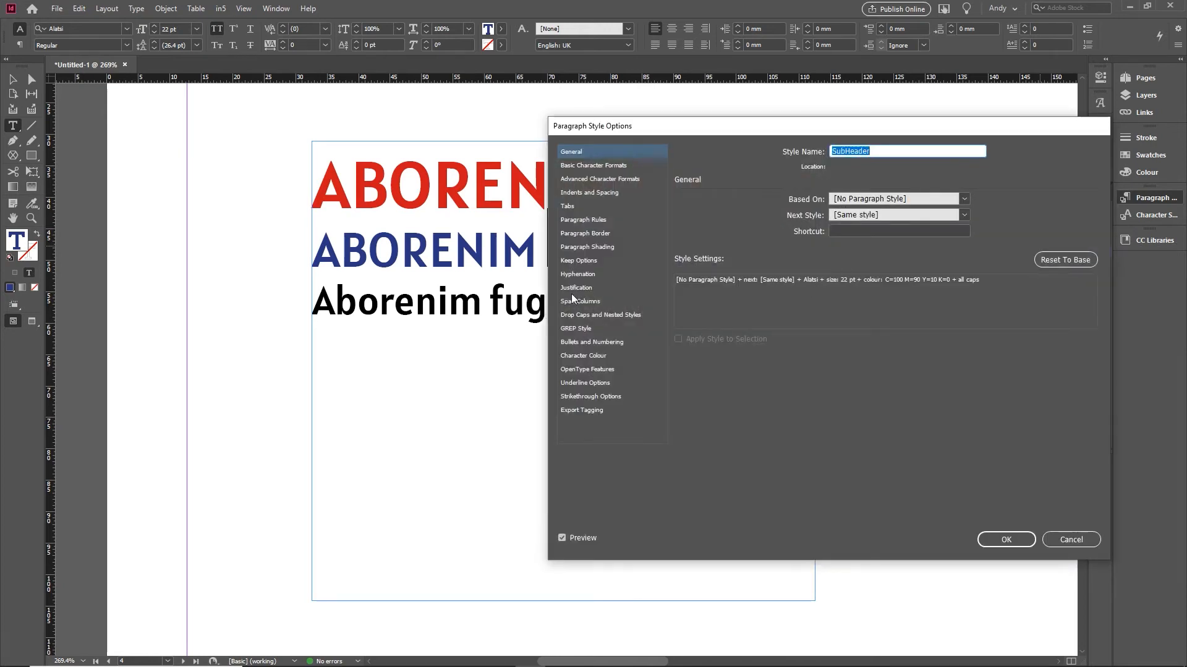
mouse_move(582, 422)
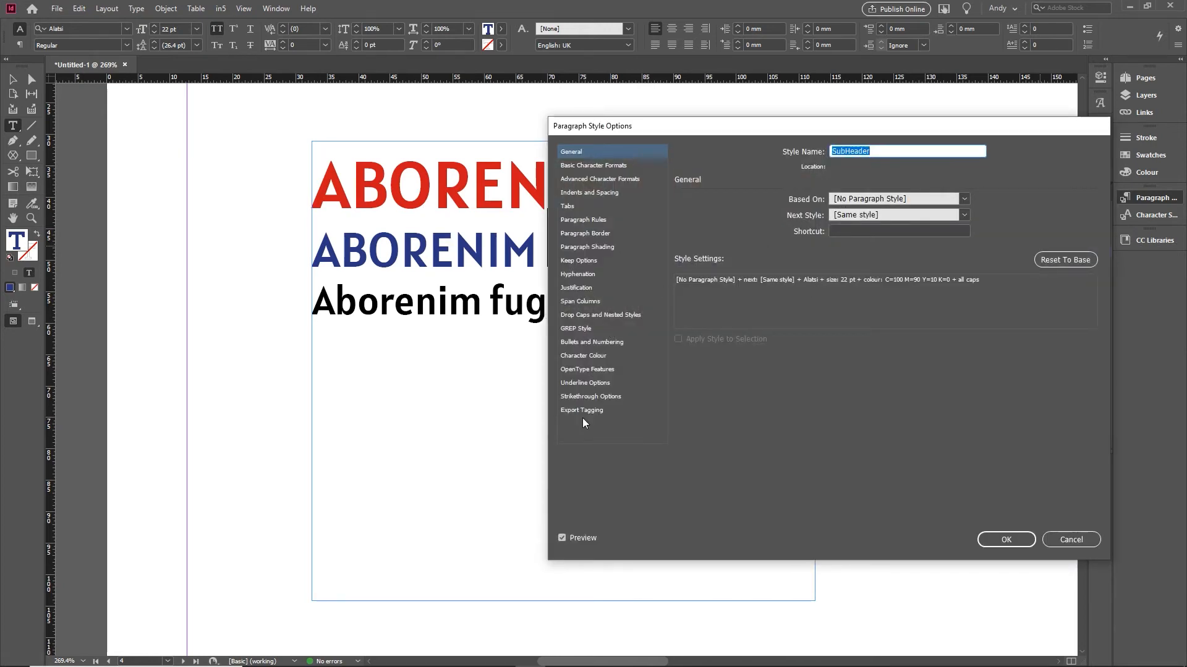
left_click(582, 409)
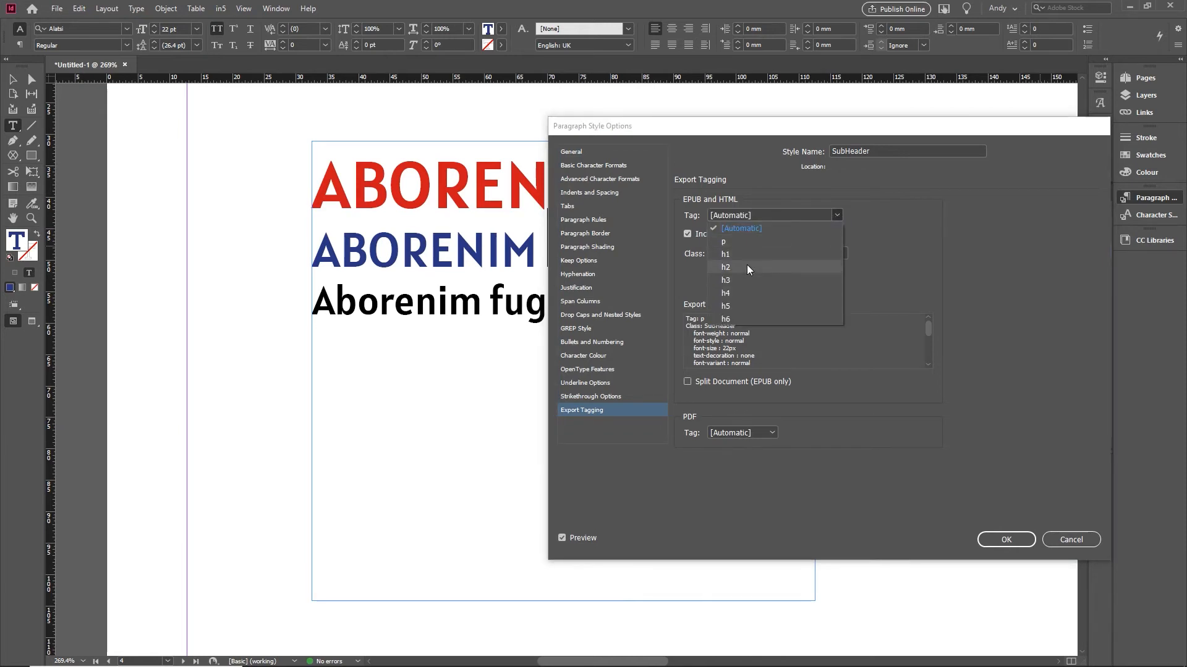
left_click(726, 267)
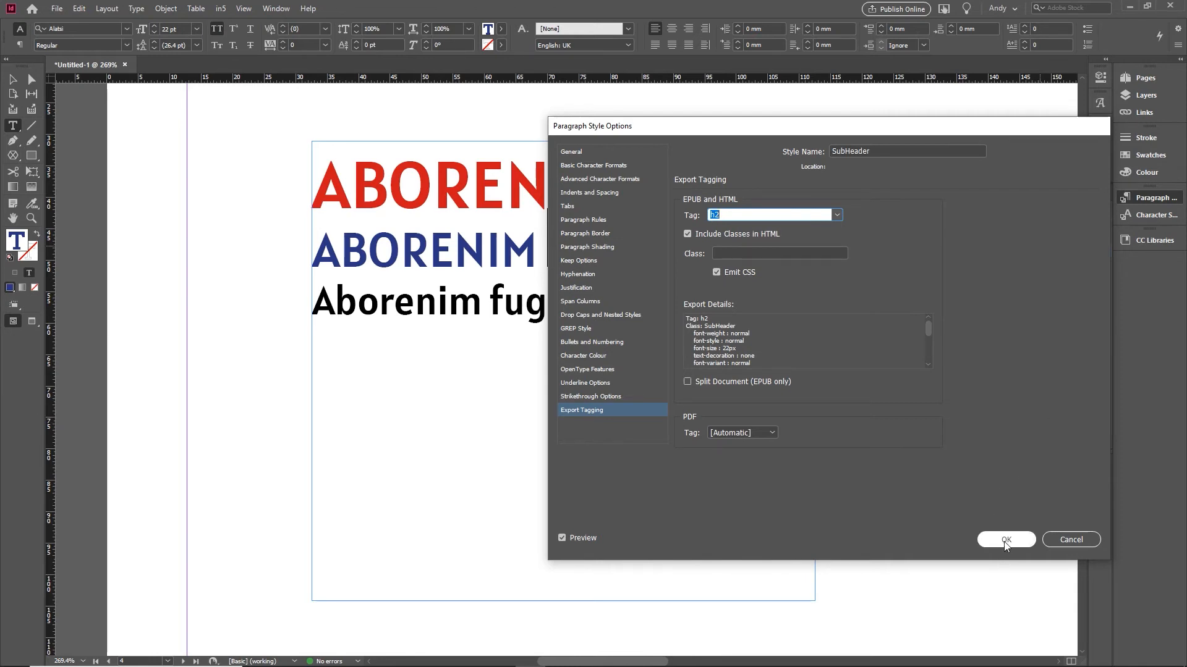
left_click(1007, 541)
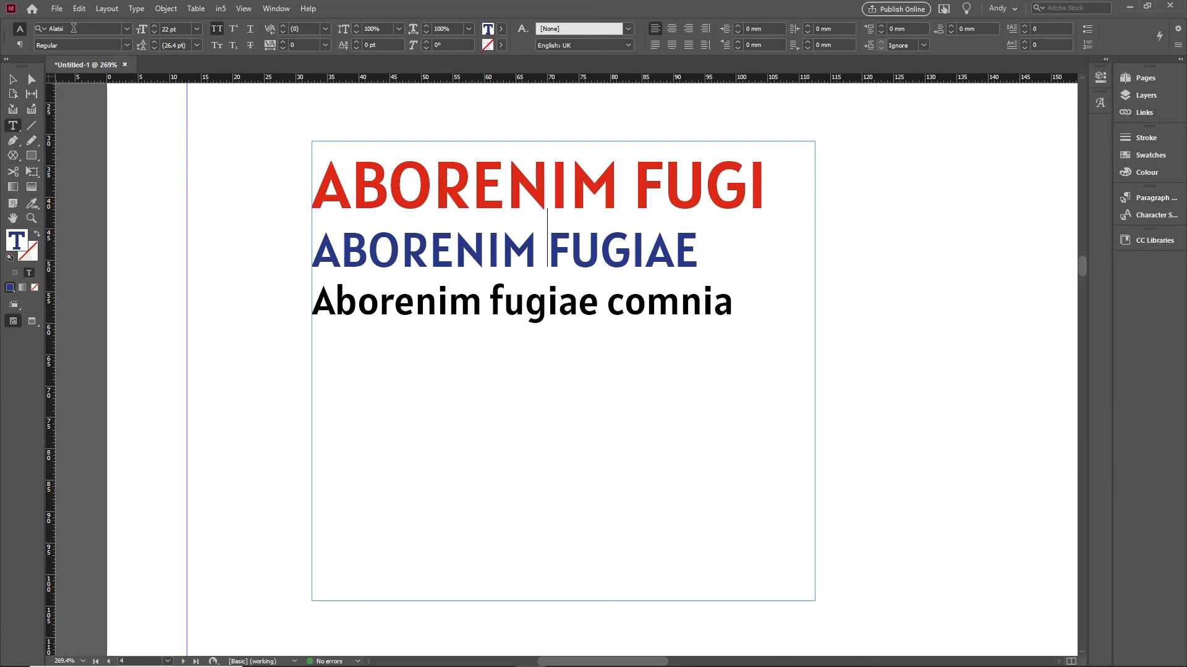
Start Export HTML5 with in5, saving the document as Untitled-1.indd first
left_click(56, 9)
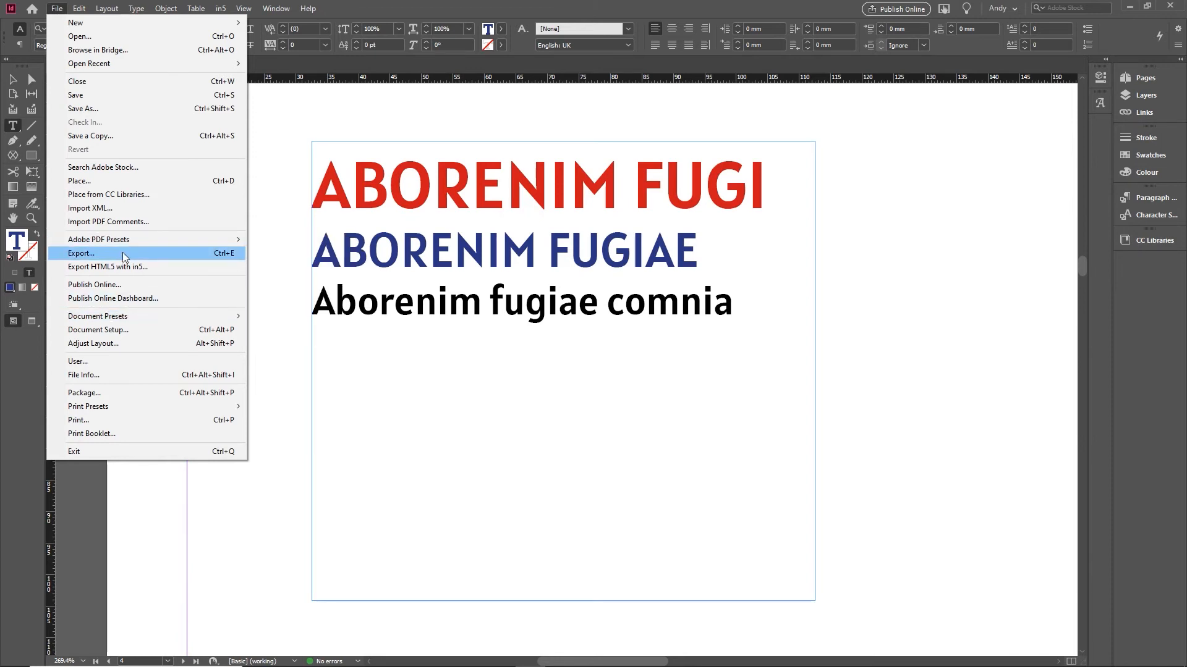
mouse_move(143, 267)
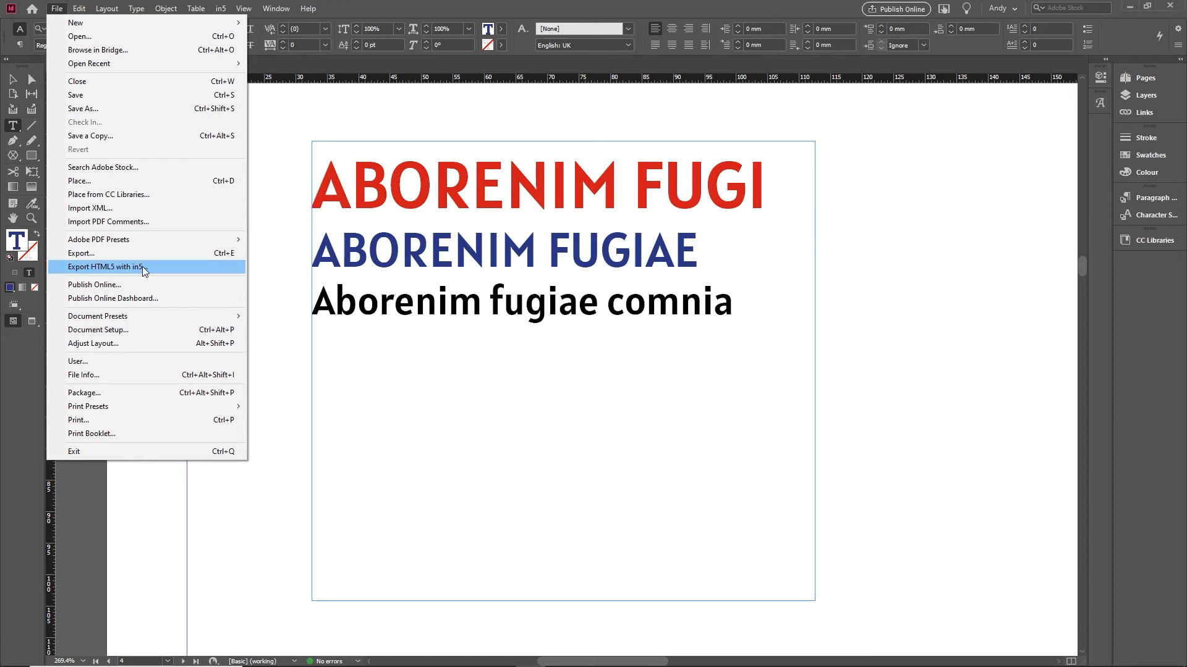
left_click(107, 267)
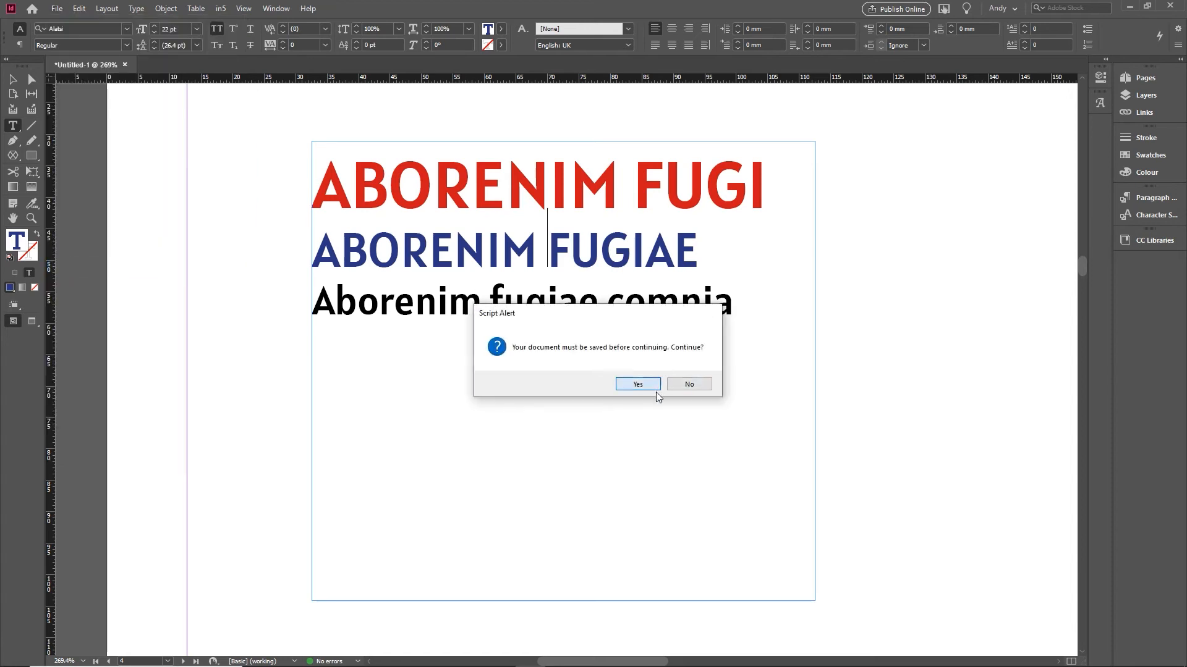
left_click(636, 383)
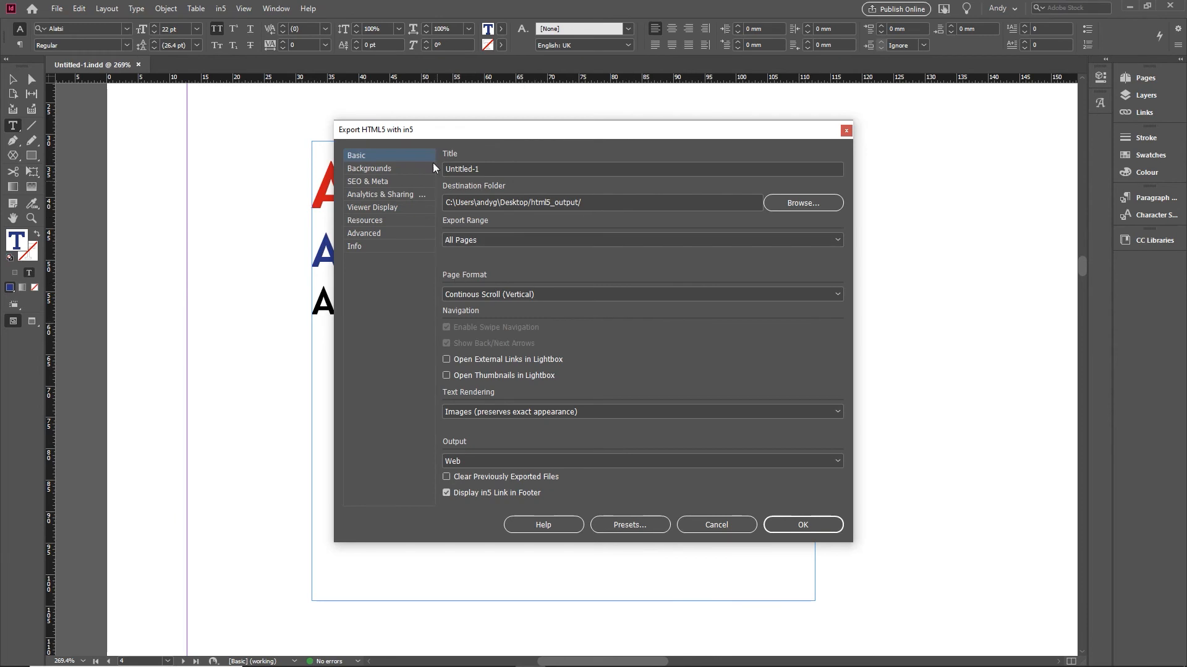
Review the Backgrounds through Advanced sections of the in5 export dialog, then close it
left_click(369, 168)
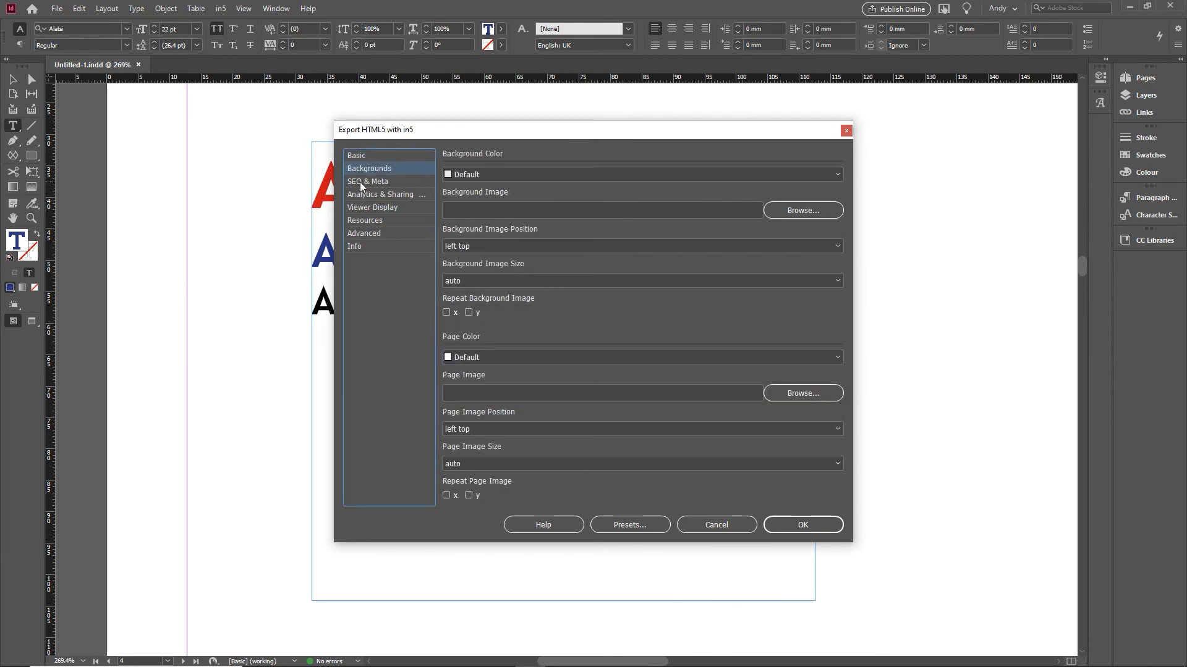
left_click(368, 180)
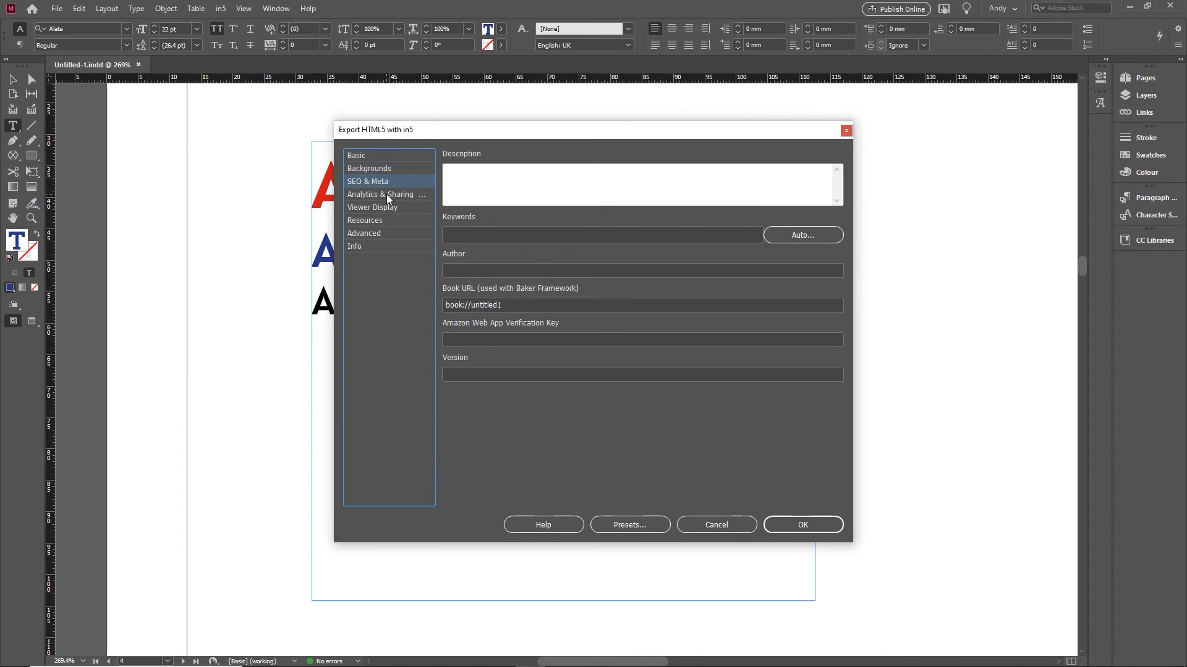
left_click(381, 194)
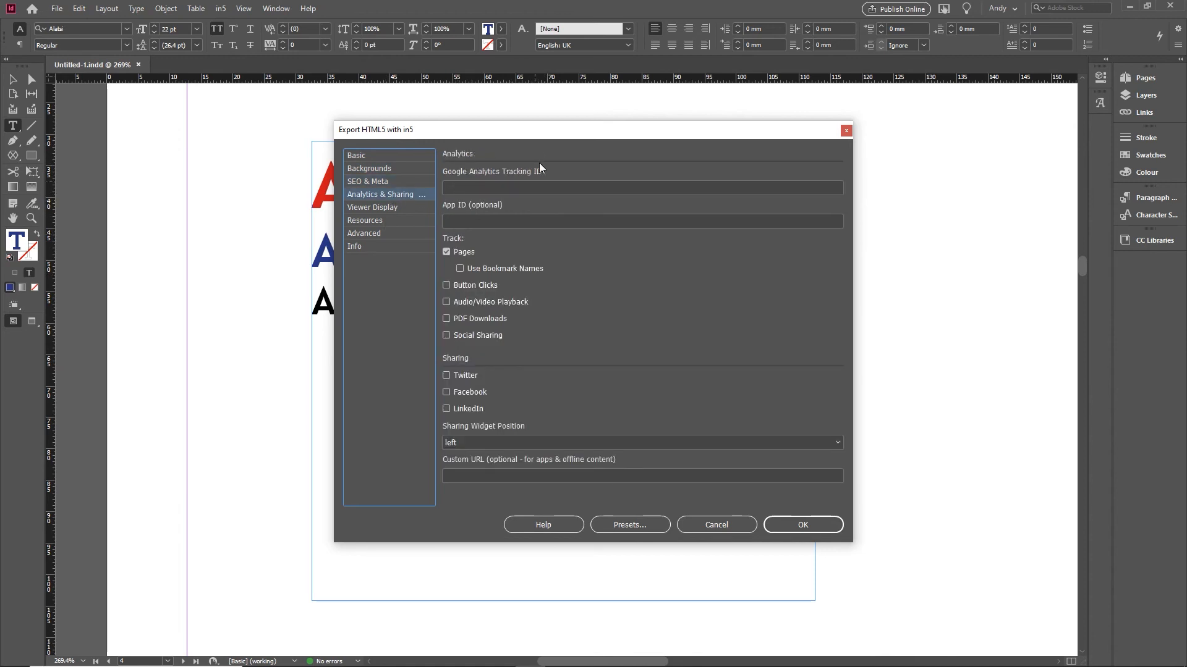
left_click(372, 208)
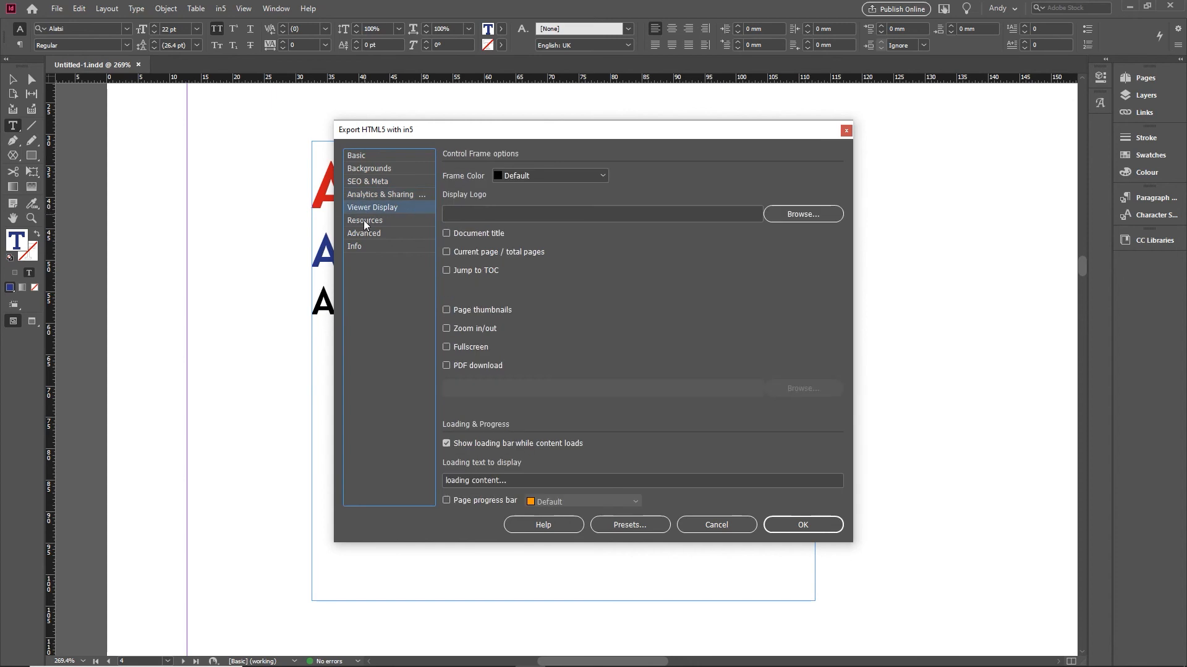
left_click(365, 220)
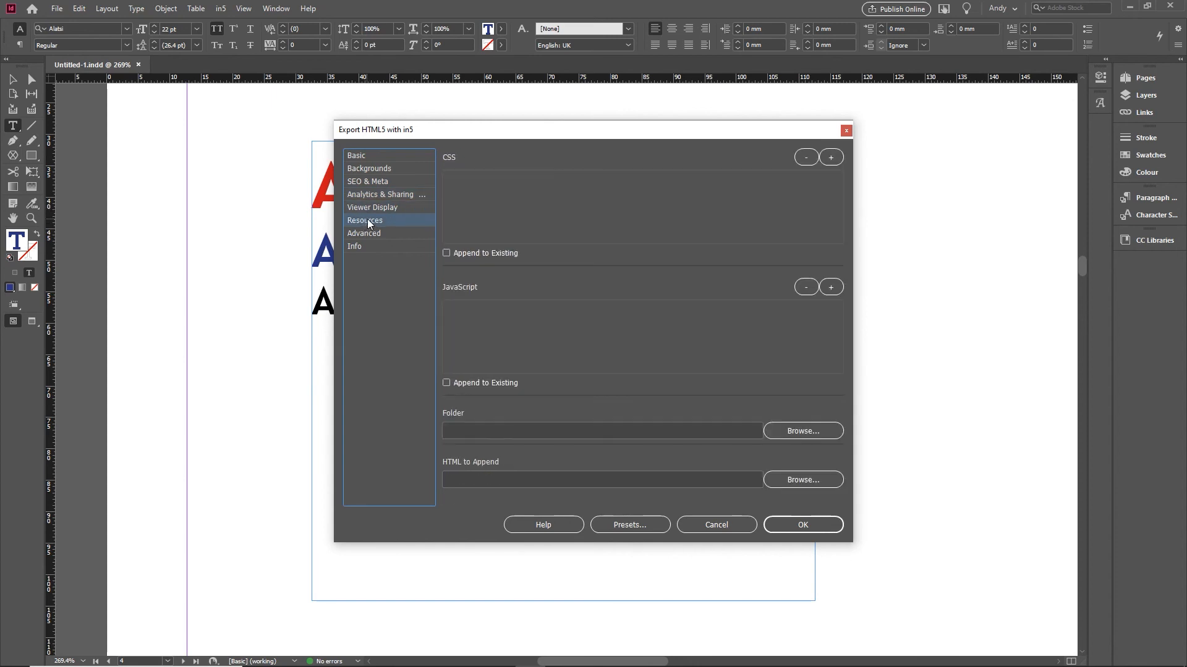
left_click(364, 234)
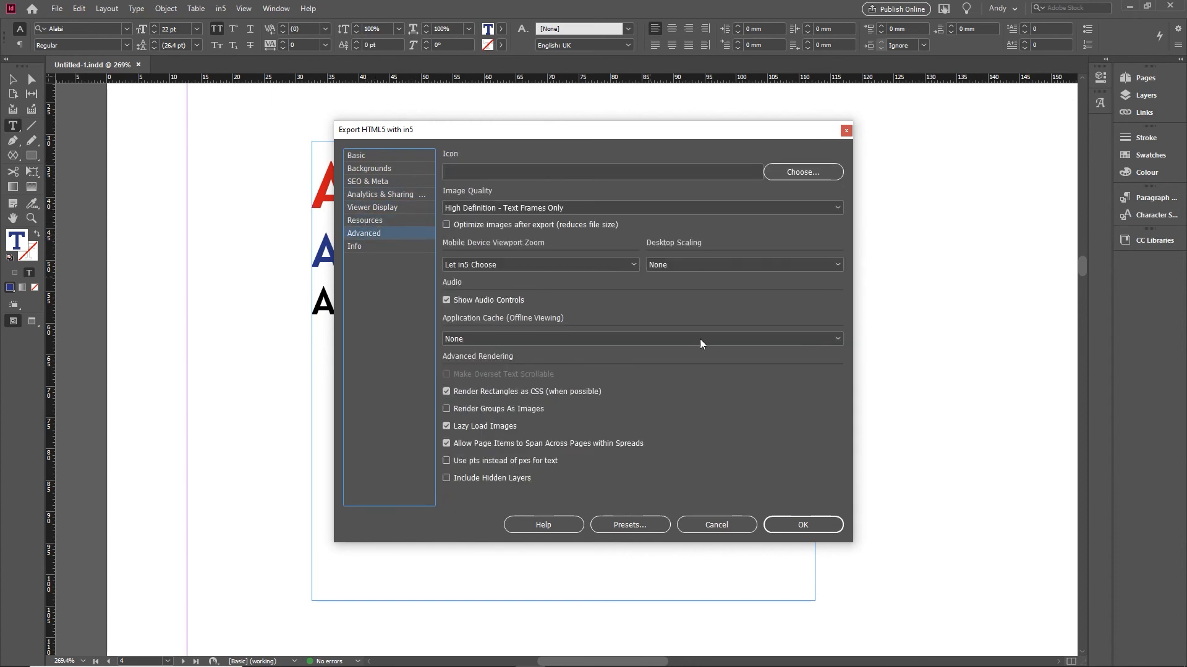
left_click(715, 524)
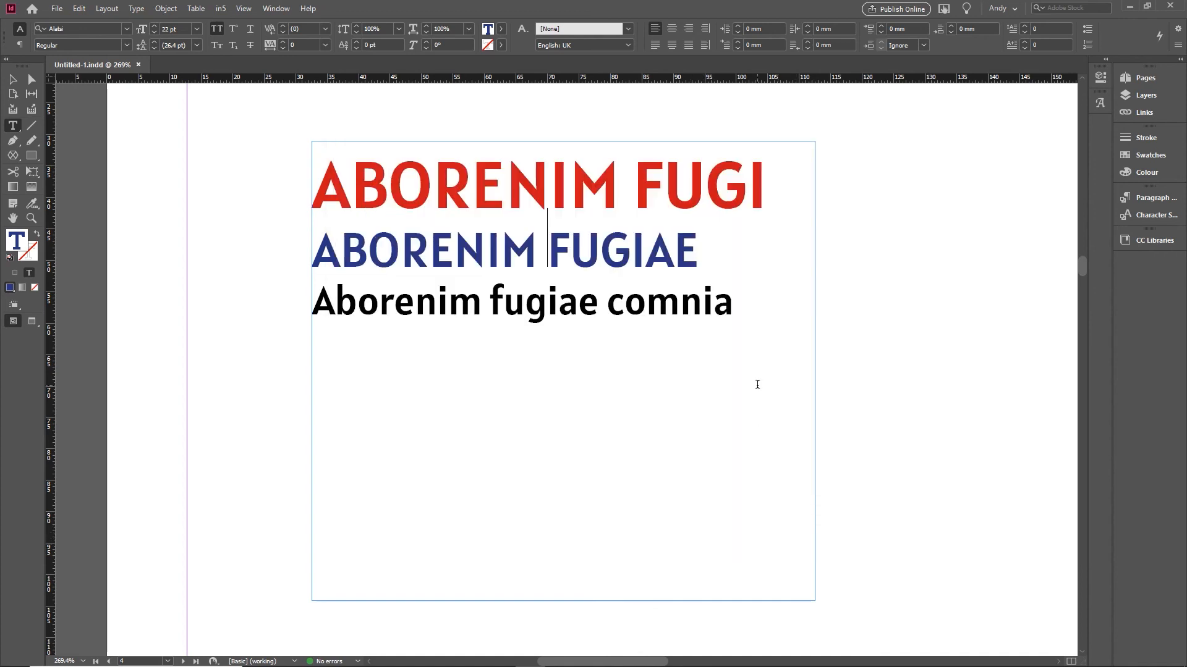